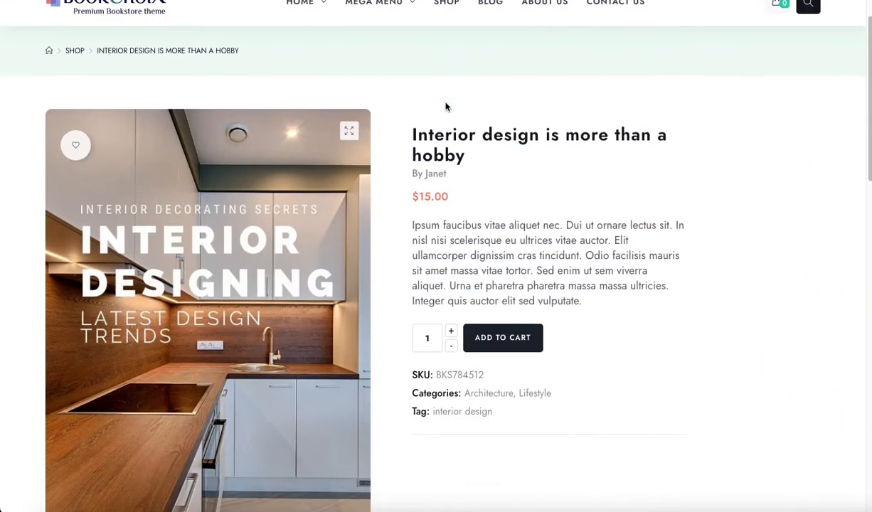
View the Book Details tab on the Interior Designing storefront product page
{"action": "scroll", "scroll_direction": "down", "scroll_amount": 3}
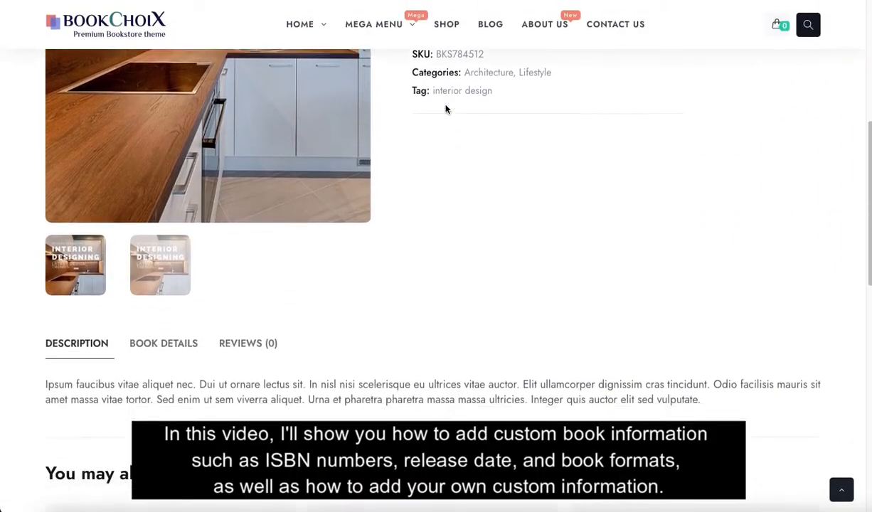
{"action": "scroll", "scroll_direction": "down", "scroll_amount": 3}
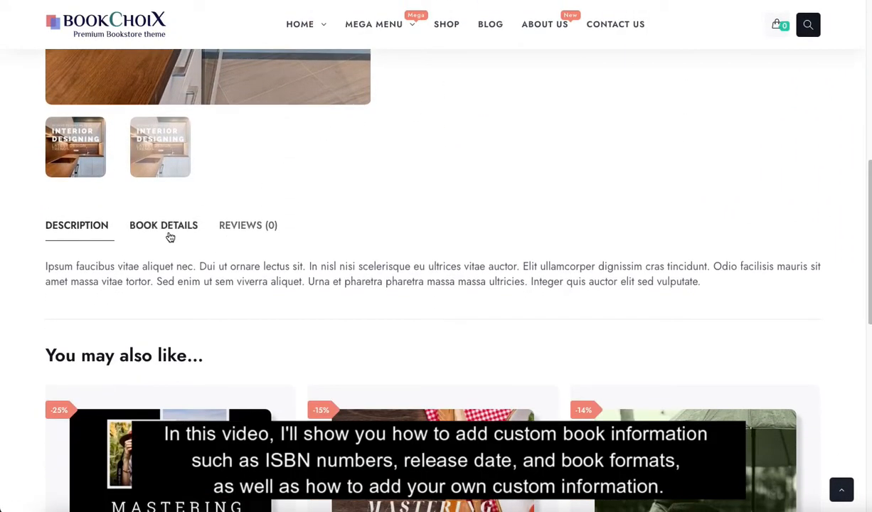
{"action": "left_click", "coordinate": [162, 224]}
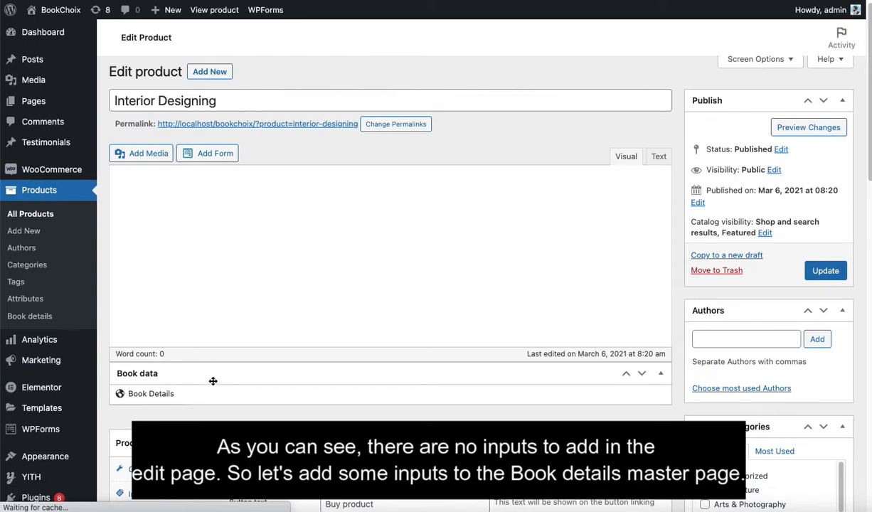
Go to Products > Book details settings from the product editor
{"action": "scroll", "scroll_direction": "down", "scroll_amount": 3}
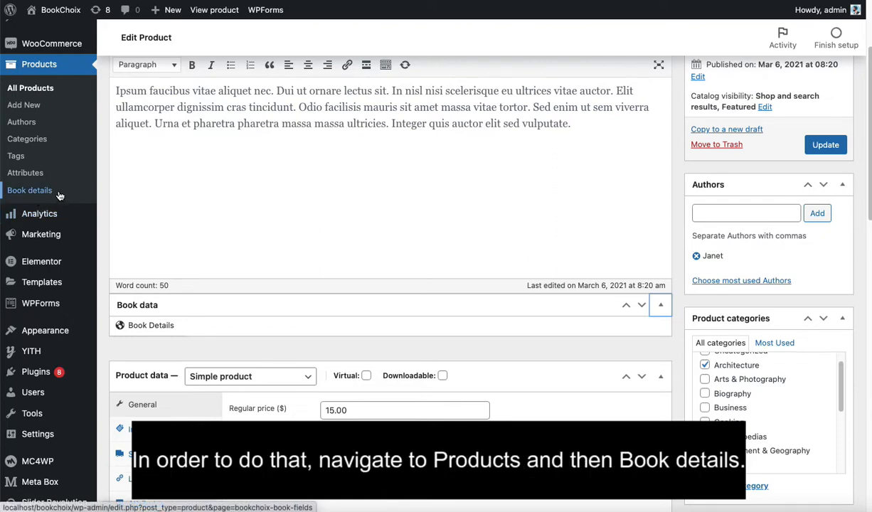
{"action": "left_click", "coordinate": [30, 191]}
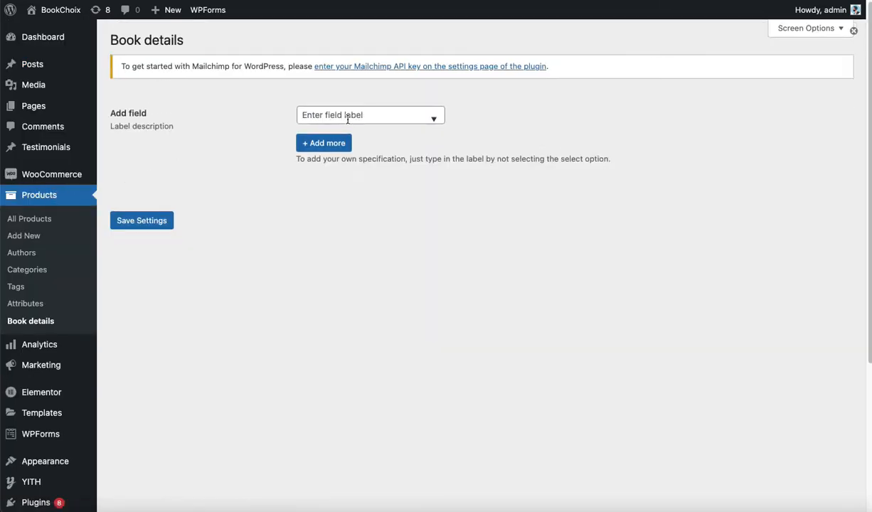
Add ISBN 10, ISBN 13 and Format fields, plus a fourth blank field for a custom label
{"action": "left_click", "coordinate": [370, 114]}
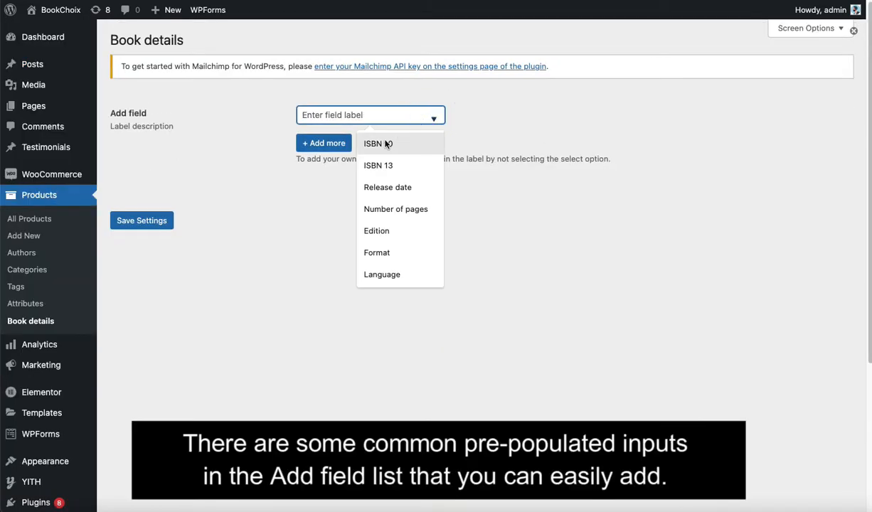
{"action": "left_click", "coordinate": [379, 142]}
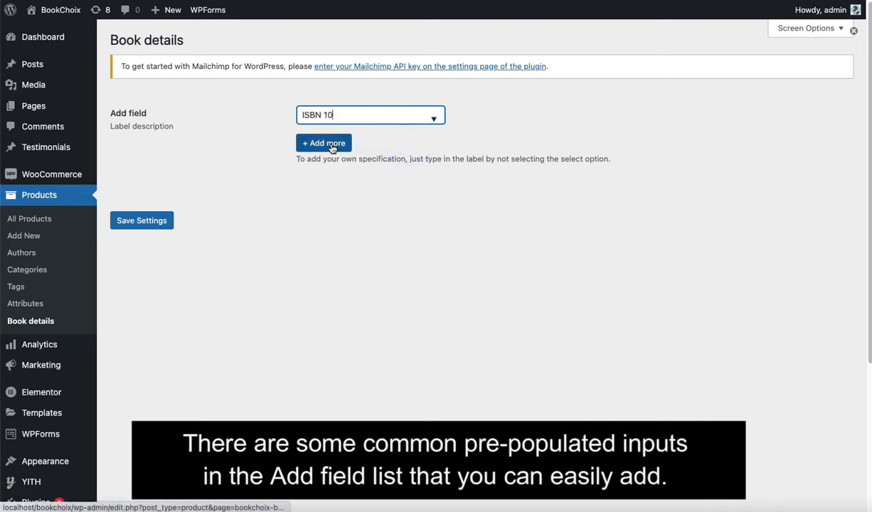
{"action": "left_click", "coordinate": [323, 142]}
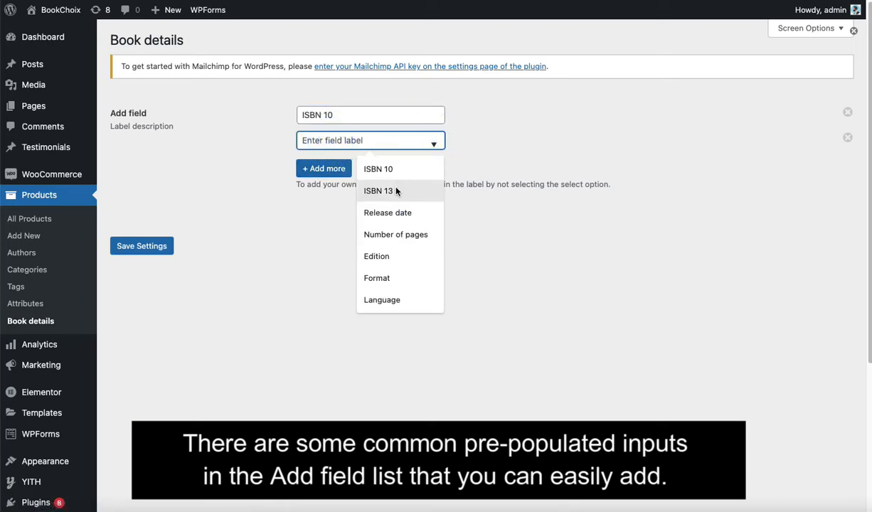
{"action": "left_click", "coordinate": [378, 191]}
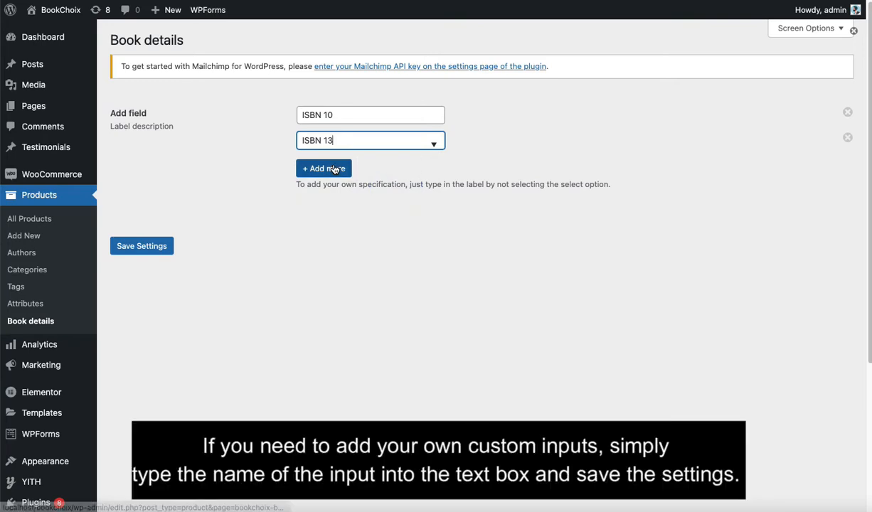
{"action": "left_click", "coordinate": [323, 168]}
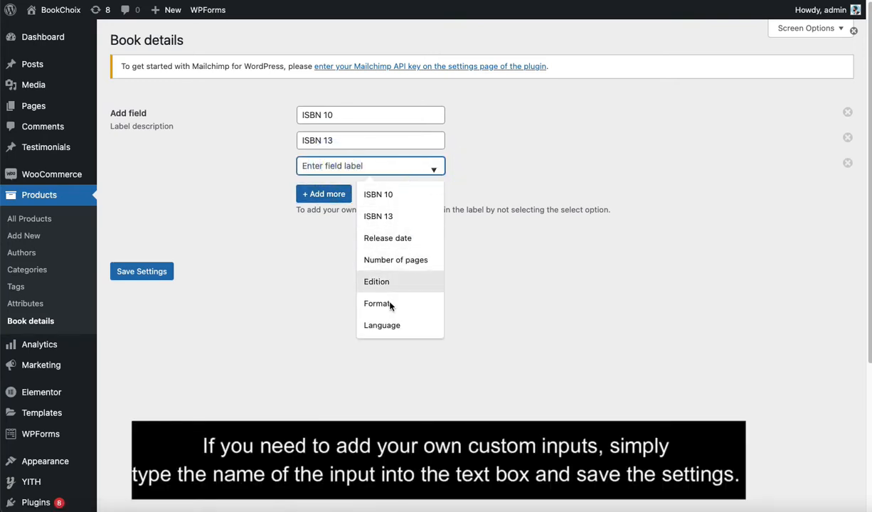
{"action": "mouse_move", "coordinate": [387, 277]}
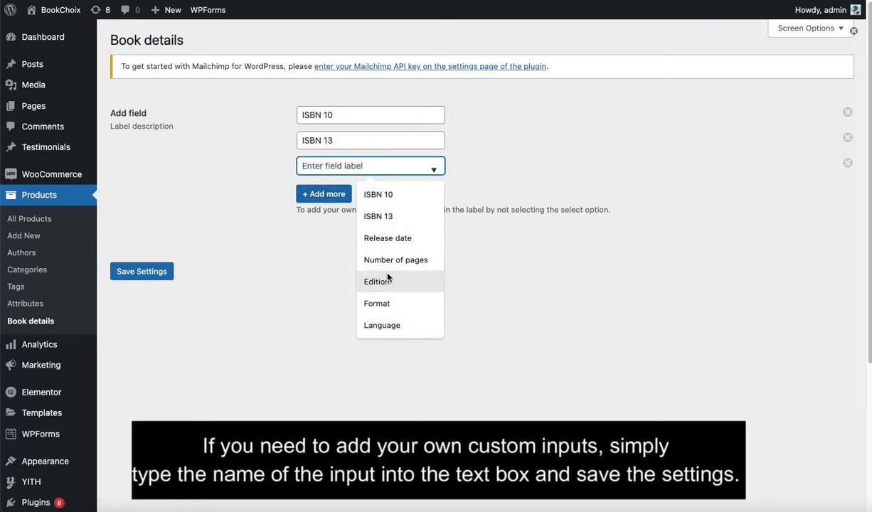
{"action": "left_click", "coordinate": [377, 303]}
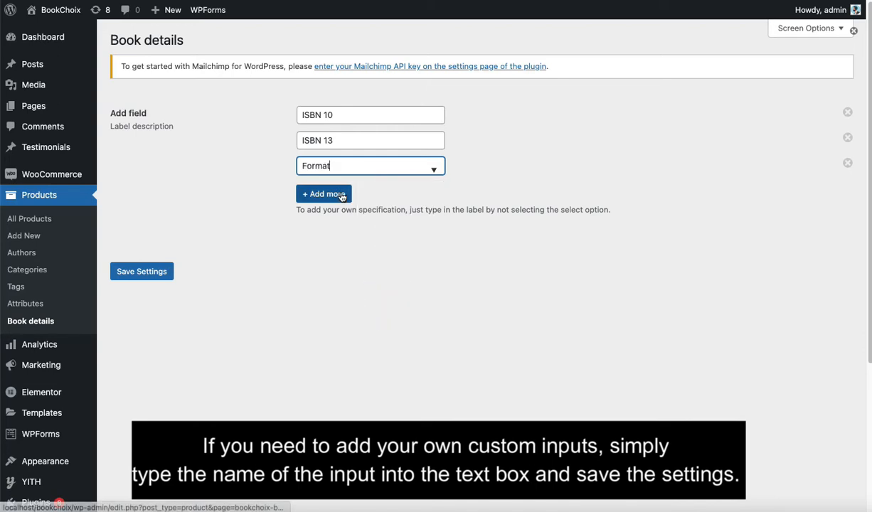
{"action": "left_click", "coordinate": [323, 193]}
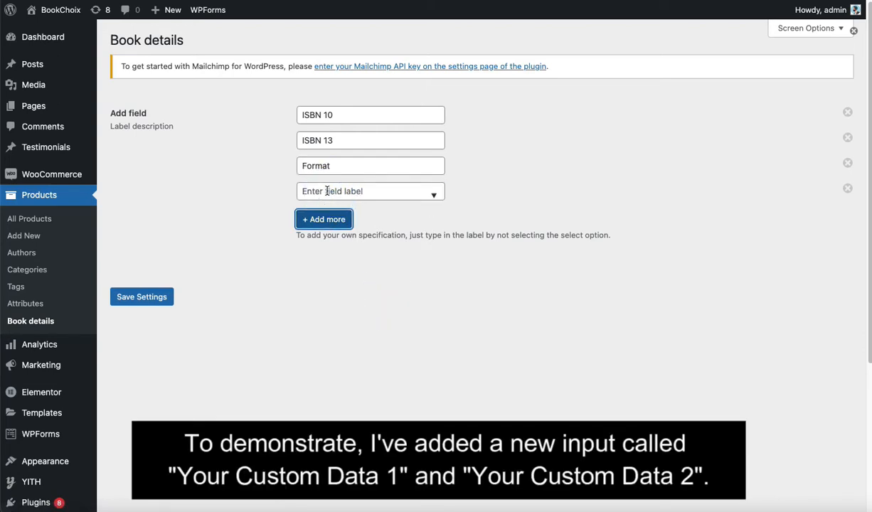
Label the custom fields Your Custom Data 1 and Your Custom Data 2
{"action": "type", "text": "Your Cus"}
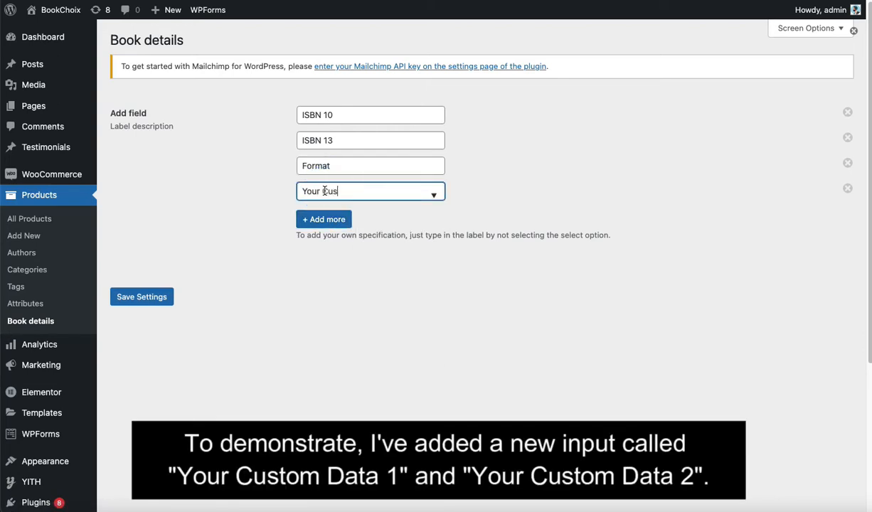
{"action": "type", "text": "tom Data"}
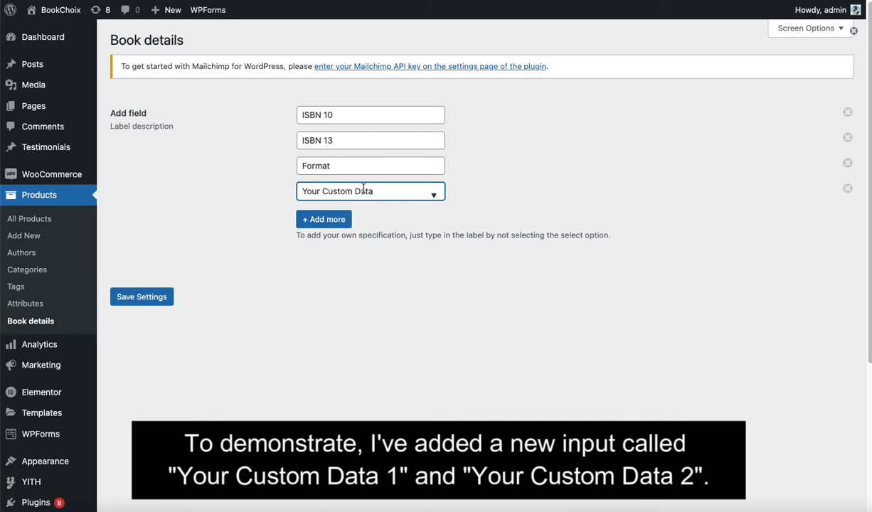
{"action": "left_click", "coordinate": [323, 220]}
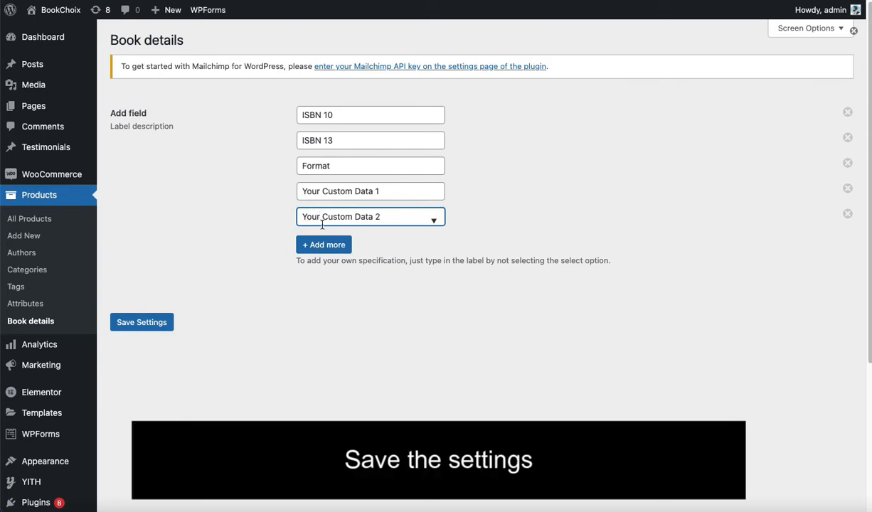
Save the Book details settings with all five fields
{"action": "left_click", "coordinate": [142, 322]}
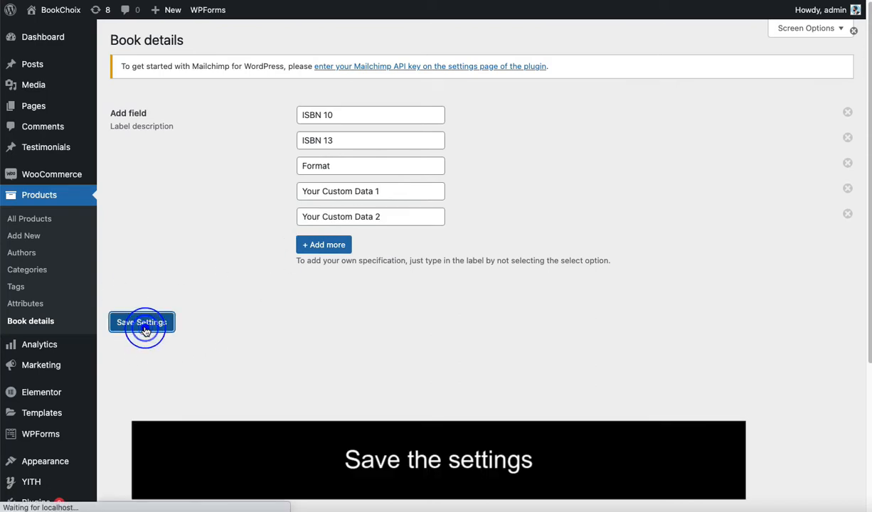
{"action": "left_click", "coordinate": [141, 322]}
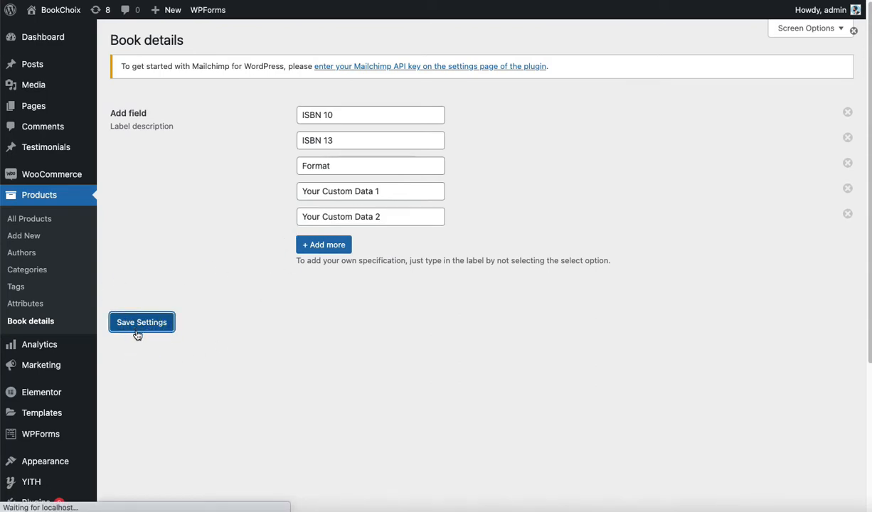
{"action": "left_click", "coordinate": [141, 322]}
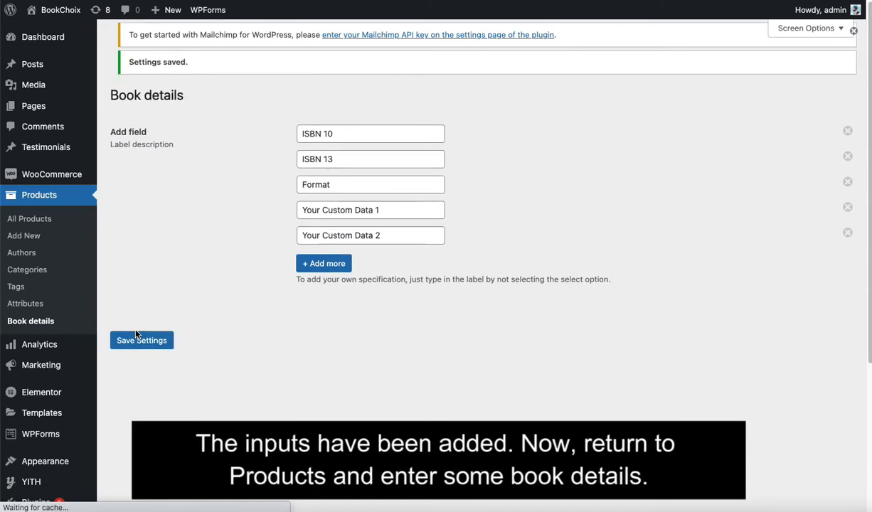
{"action": "scroll", "scroll_direction": "up", "scroll_amount": 3}
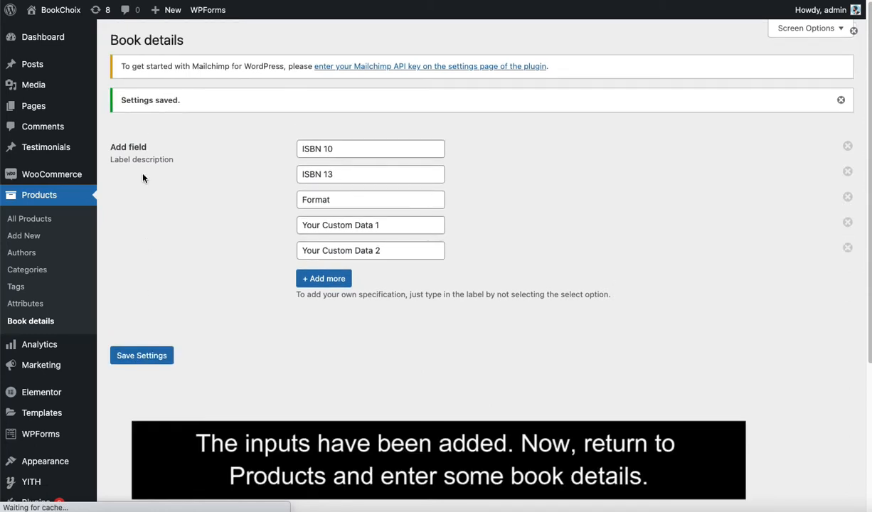
{"action": "mouse_move", "coordinate": [171, 155]}
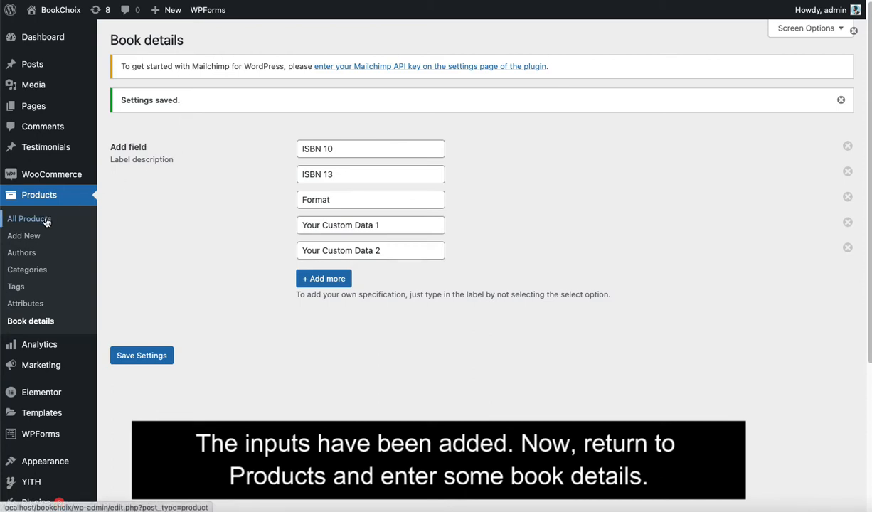
Open Interior Designing for editing from the All Products list
{"action": "left_click", "coordinate": [32, 219]}
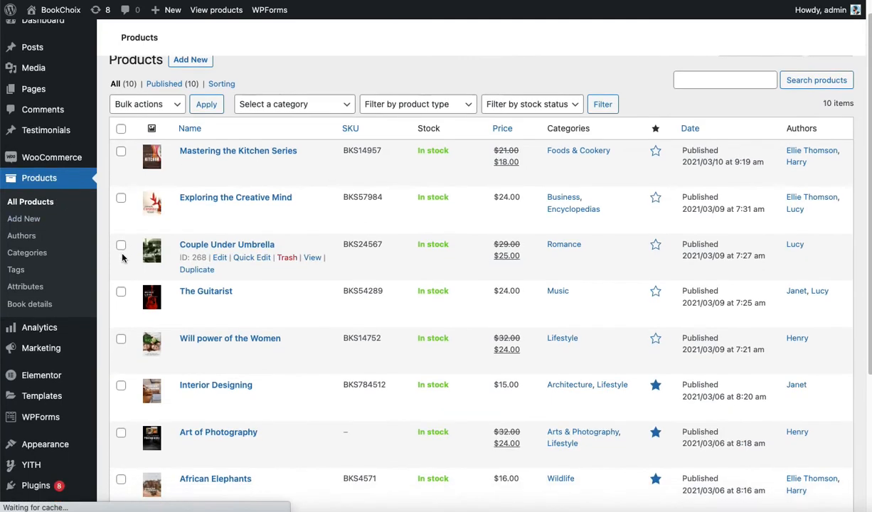
{"action": "scroll", "scroll_direction": "down", "scroll_amount": 3}
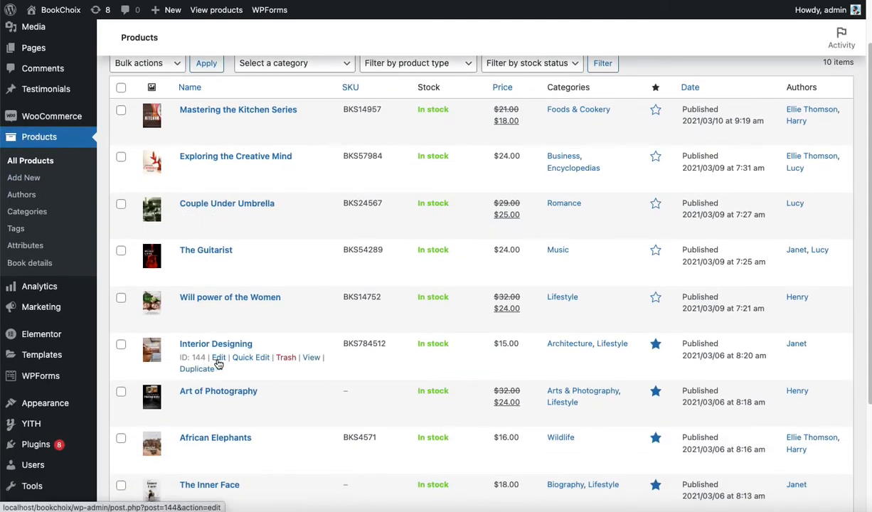
{"action": "left_click", "coordinate": [218, 357]}
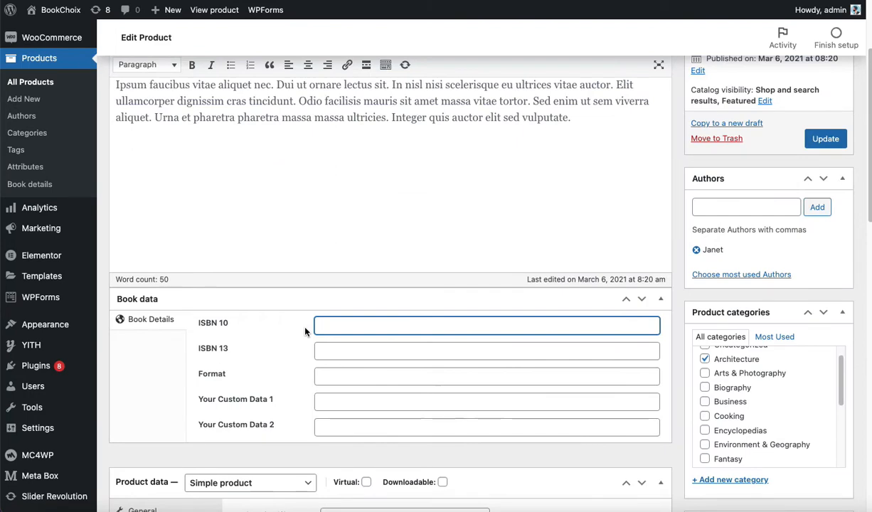
{"action": "type", "text": "1245637485"}
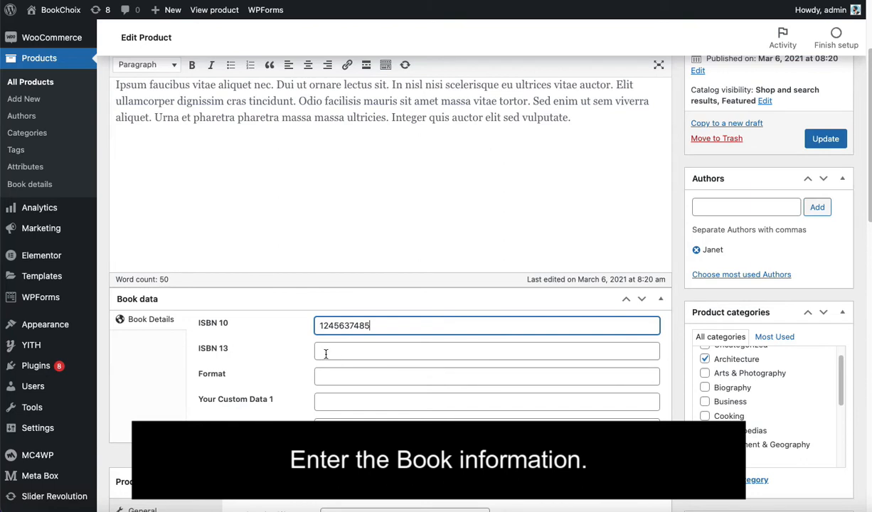
{"action": "type", "text": "12345678901"}
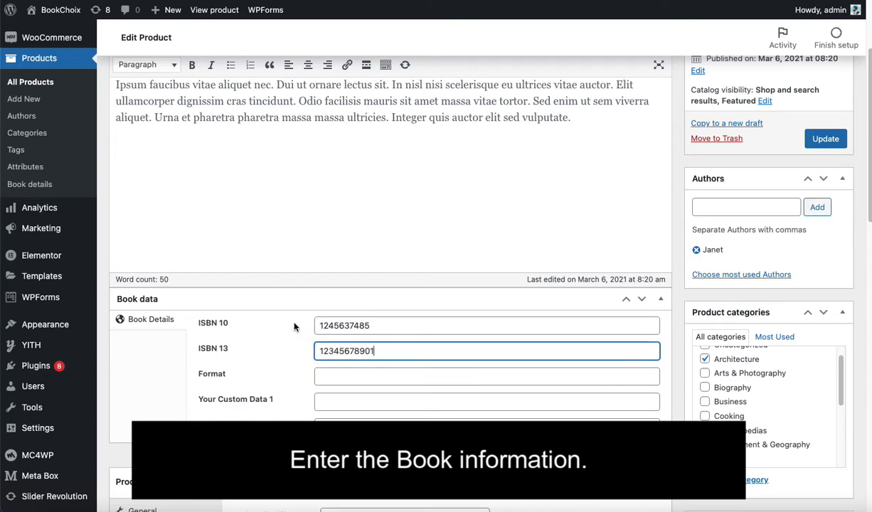
{"action": "type", "text": "23"}
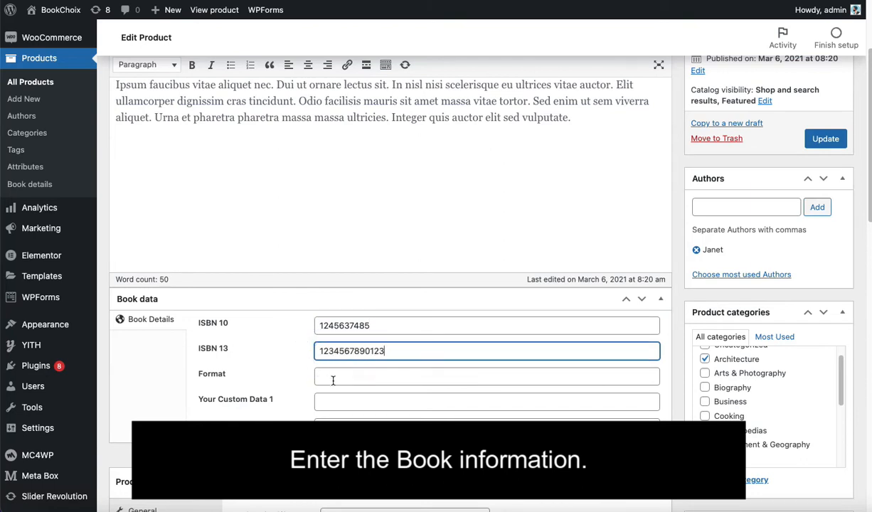
{"action": "left_click", "coordinate": [487, 376]}
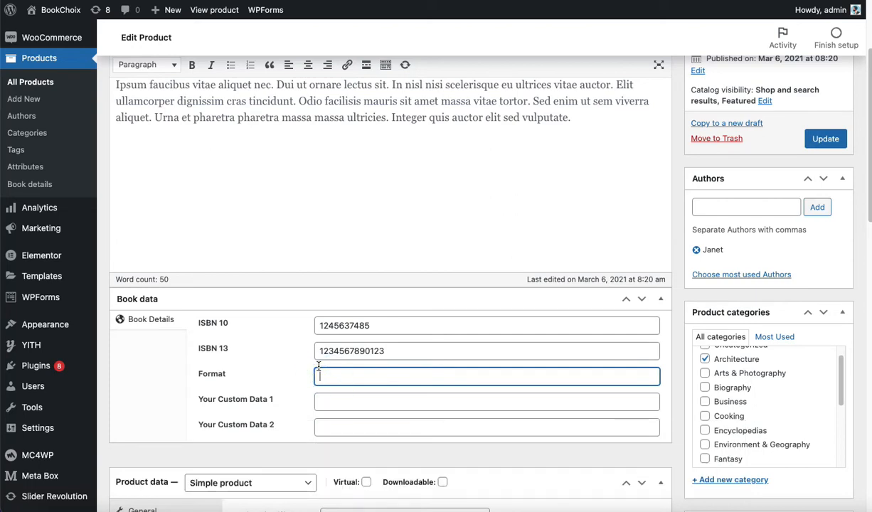
{"action": "type", "text": "CD"}
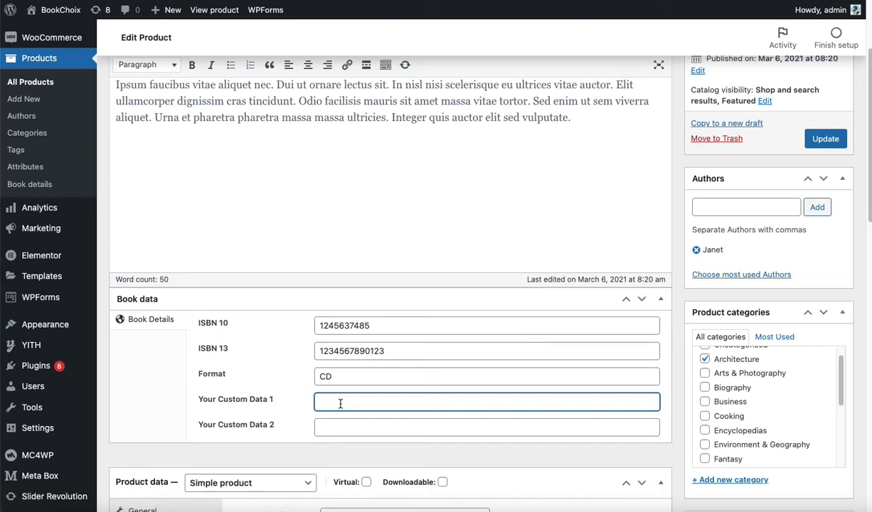
{"action": "type", "text": "Value 1"}
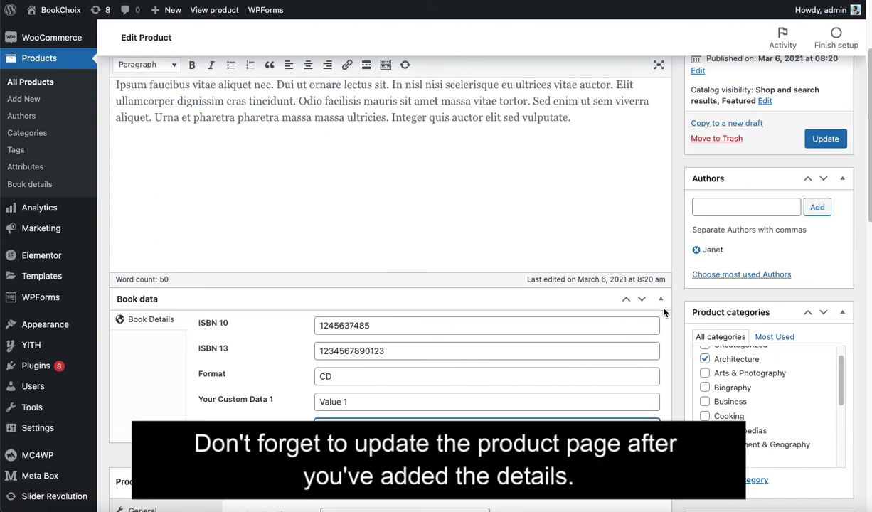
{"action": "left_click", "coordinate": [825, 140]}
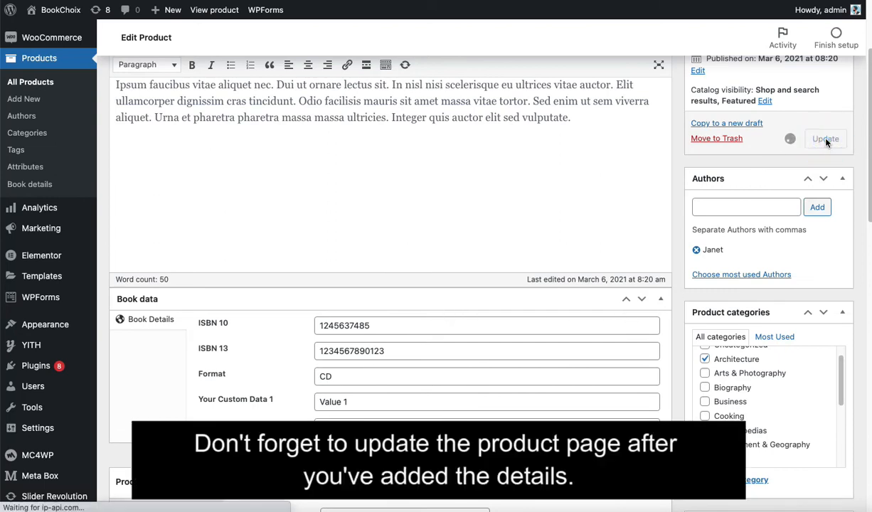
Finish updating Interior Designing and view it on the storefront
{"action": "left_click", "coordinate": [825, 140]}
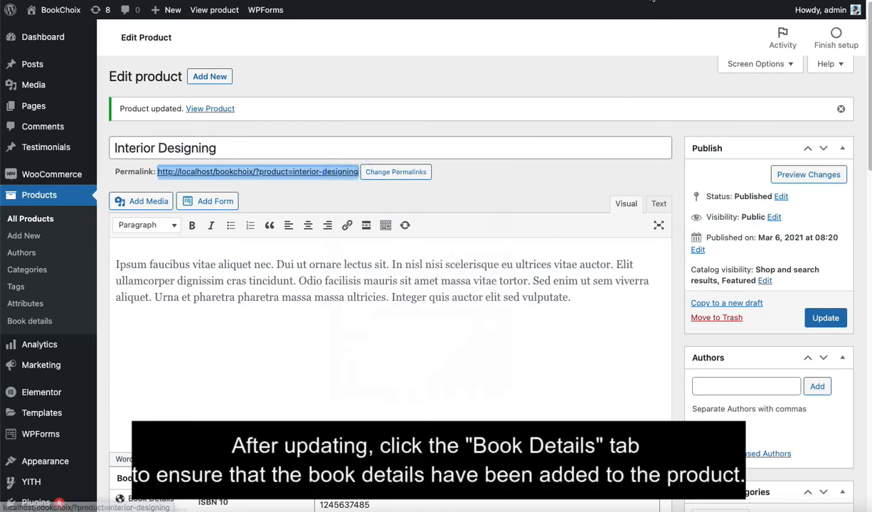
{"action": "left_click", "coordinate": [211, 108]}
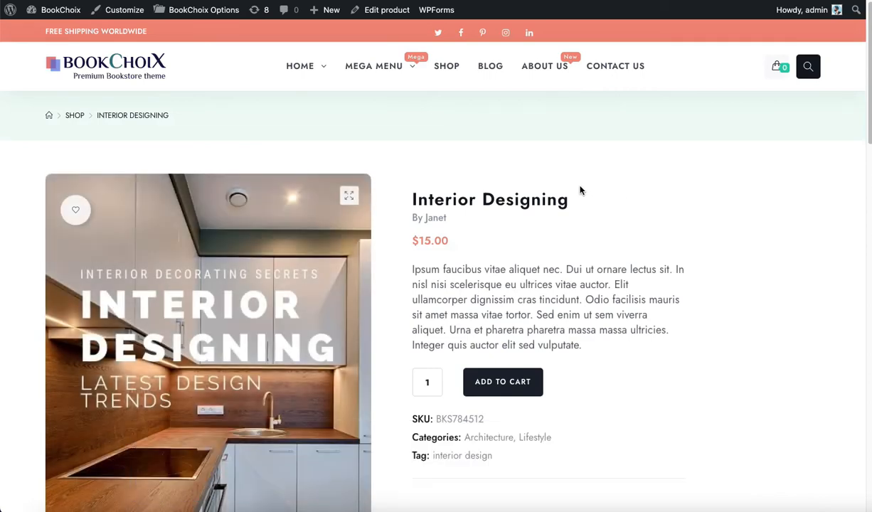
Check the storefront Book Details tab shows all five values, then return to the admin editor
{"action": "left_click", "coordinate": [164, 156]}
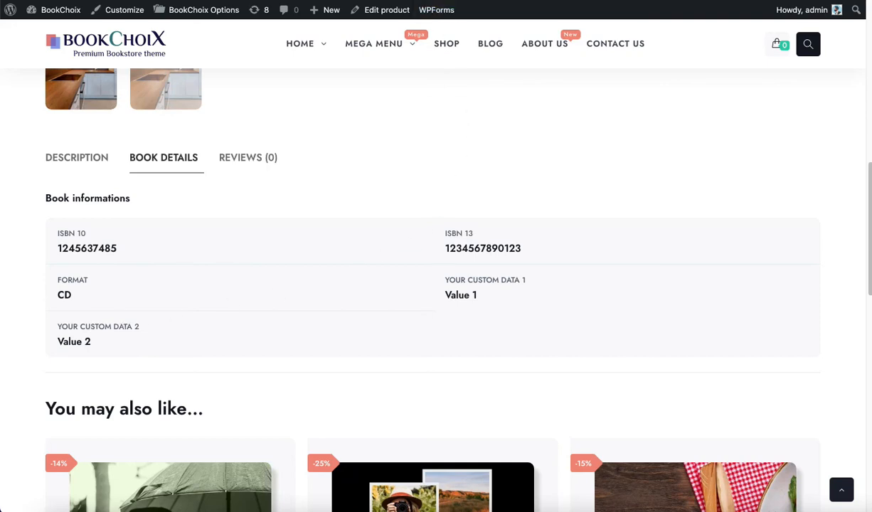
{"action": "left_click", "coordinate": [387, 9]}
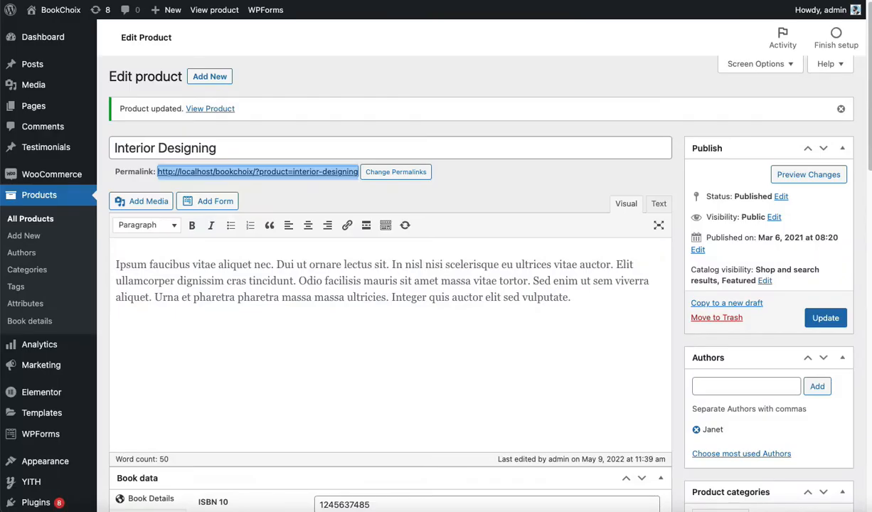
Remove the Your Custom Data 1 and 2 fields and add a new blank field
{"action": "left_click", "coordinate": [28, 321]}
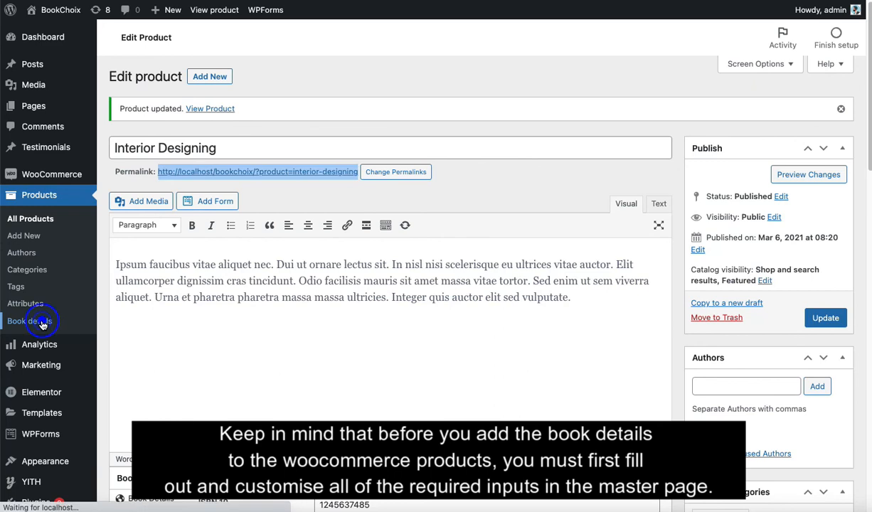
{"action": "left_click", "coordinate": [32, 322]}
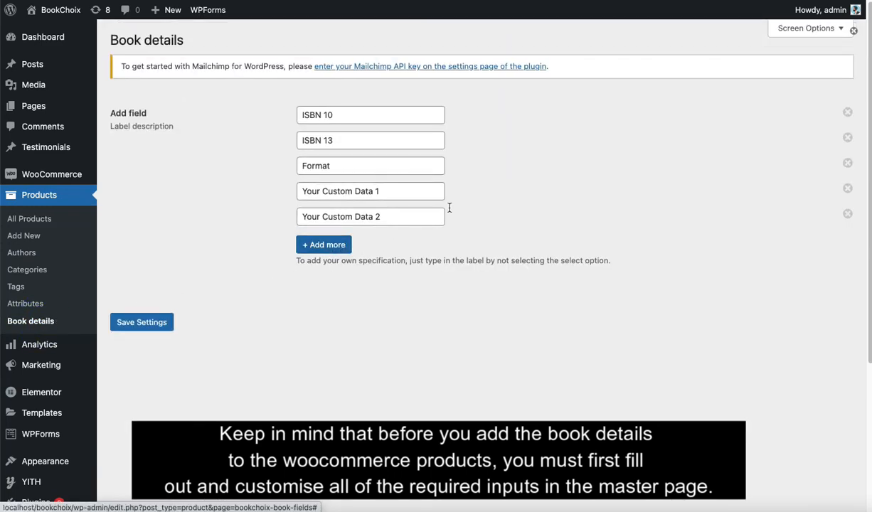
{"action": "left_click", "coordinate": [847, 188]}
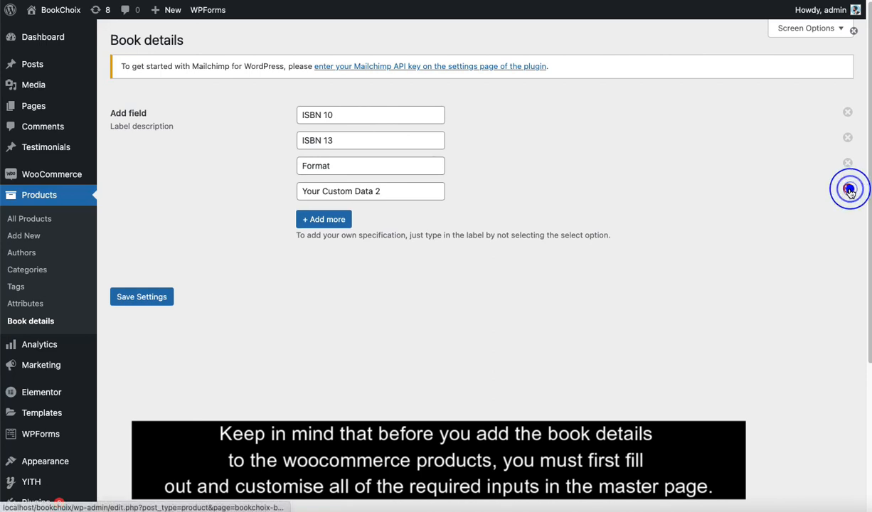
{"action": "left_click", "coordinate": [848, 188]}
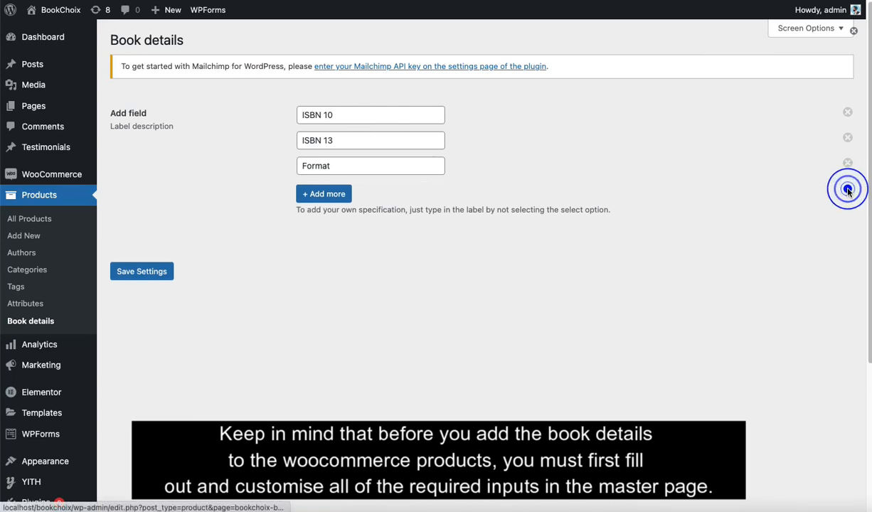
{"action": "left_click", "coordinate": [323, 194]}
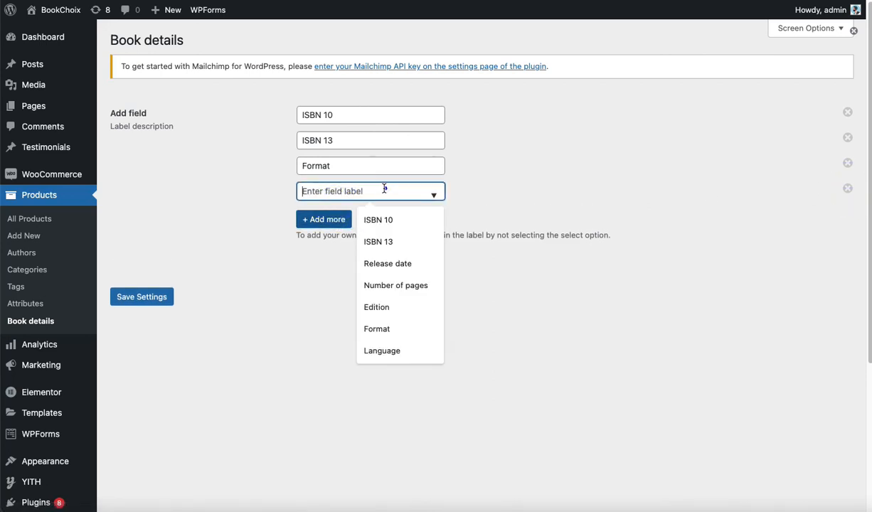